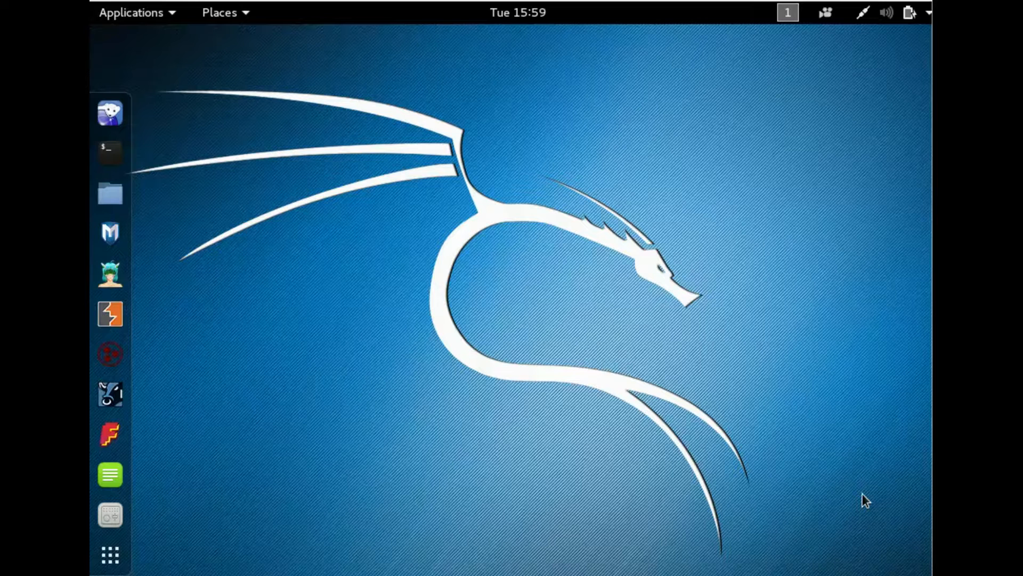
{"action": "mouse_move", "coordinate": [162, 167]}
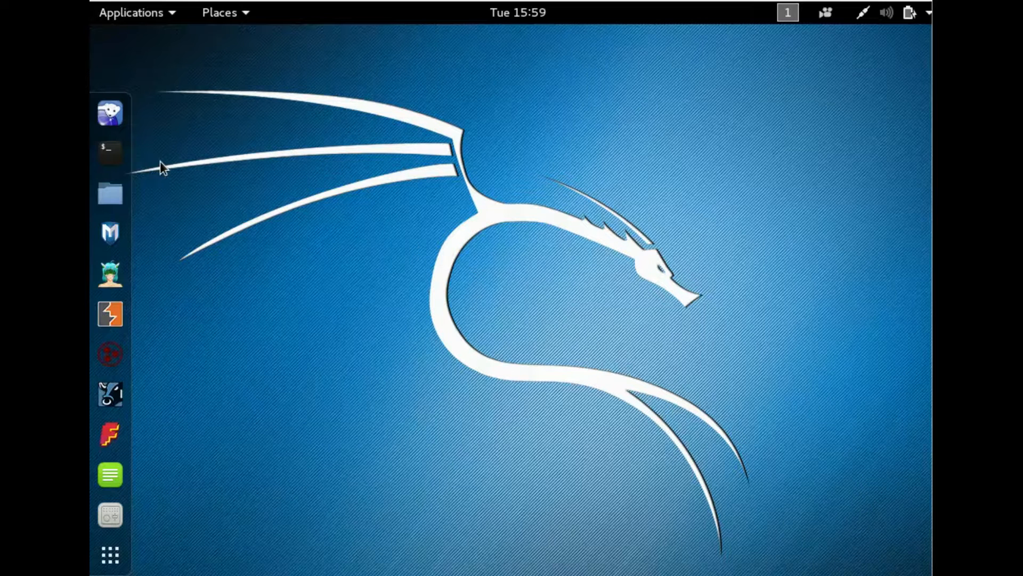
Launch a new terminal window from the dock
{"action": "left_click", "coordinate": [110, 152]}
{"action": "type", "text": "cru"}
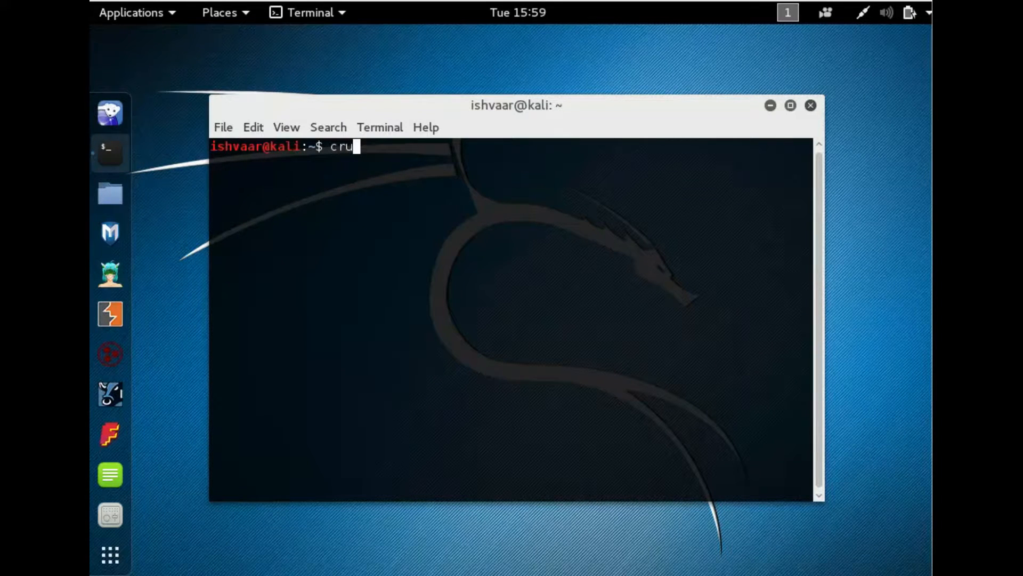
Run crunch without arguments to show its version 3.6 usage help
{"action": "key", "text": "Return"}
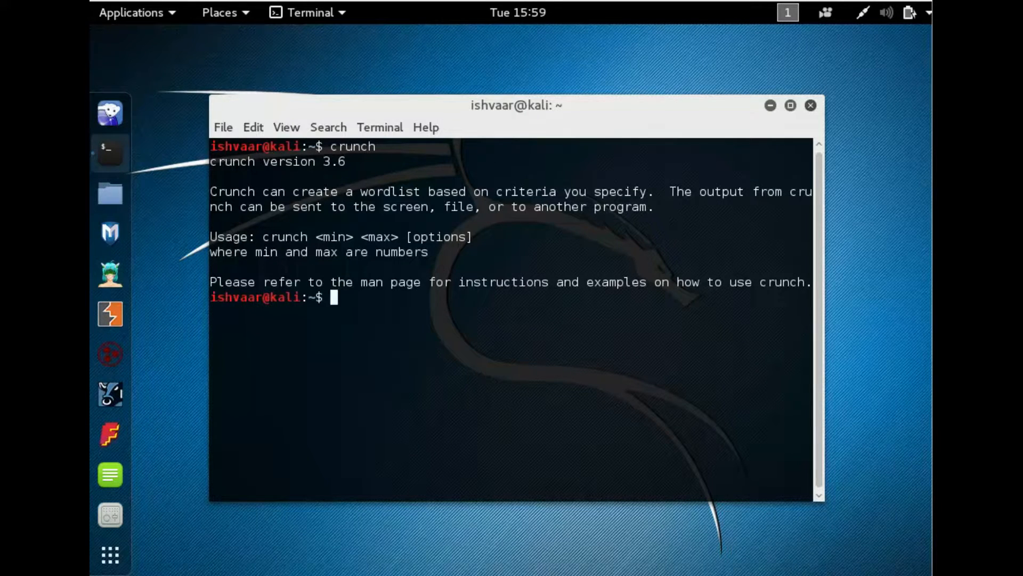
{"action": "type", "text": "crunch"}
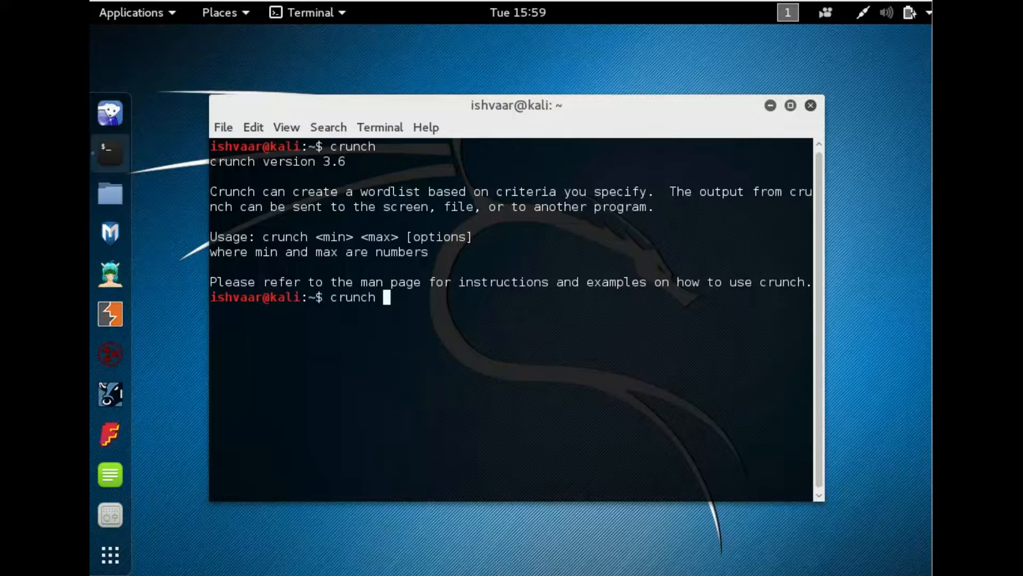
{"action": "type", "text": "1"}
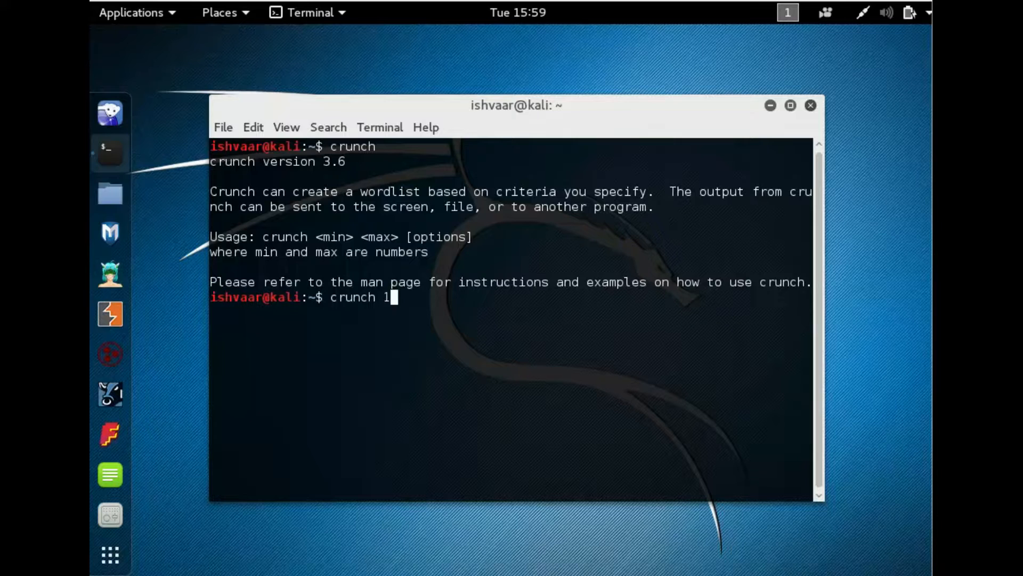
{"action": "type", "text": "4 1"}
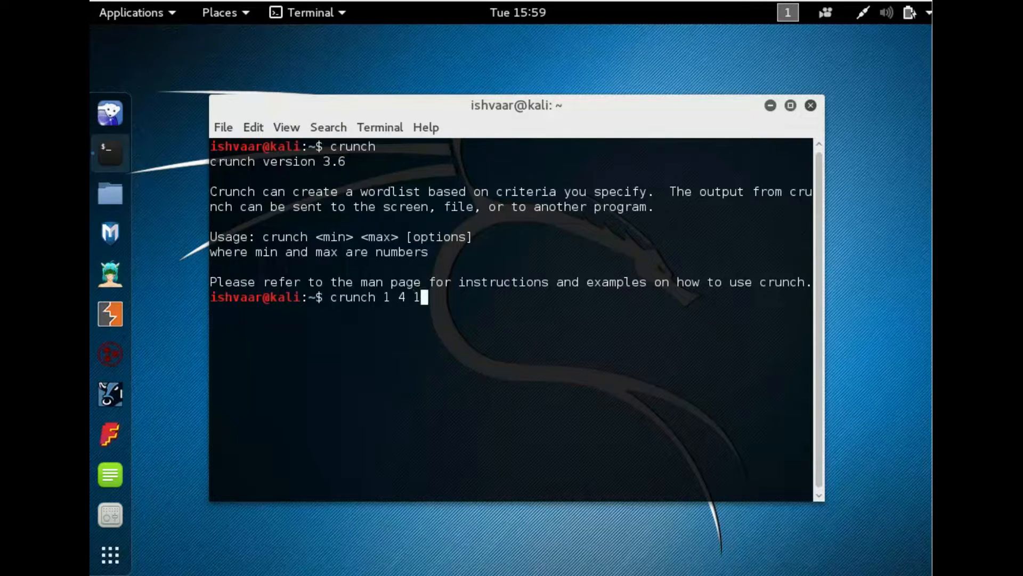
{"action": "type", "text": "234567"}
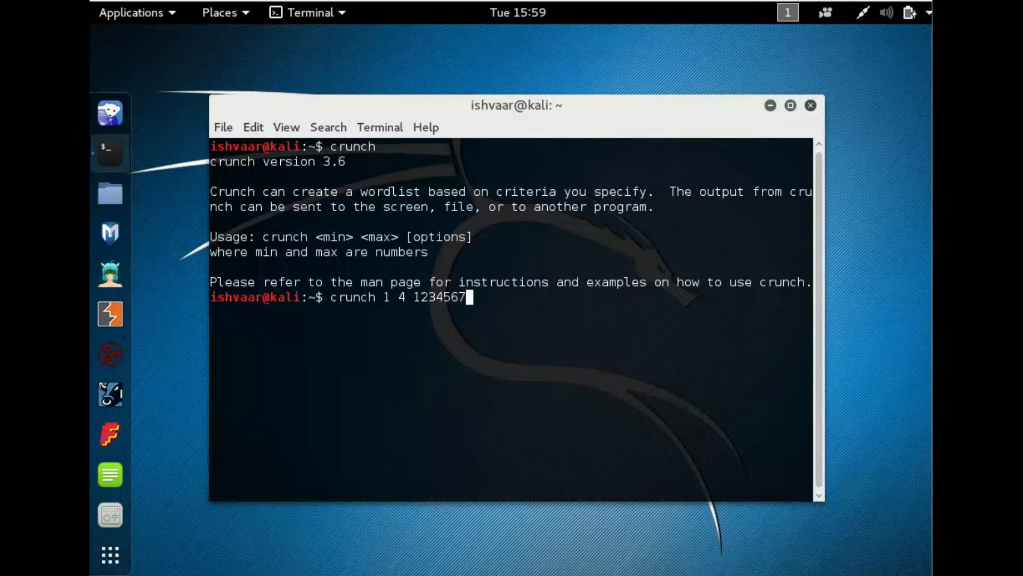
{"action": "type", "text": "890"}
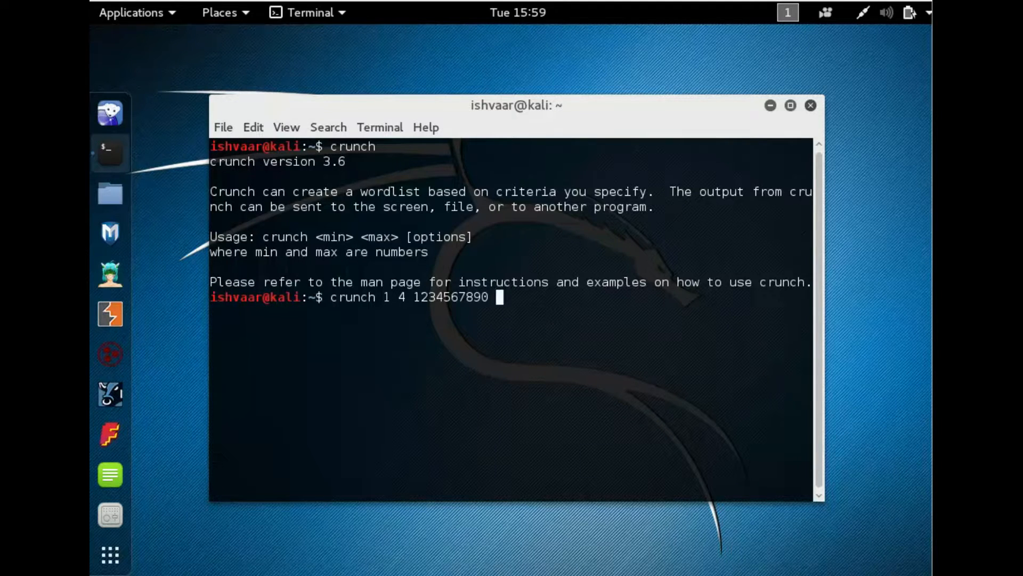
{"action": "type", "text": "-o"}
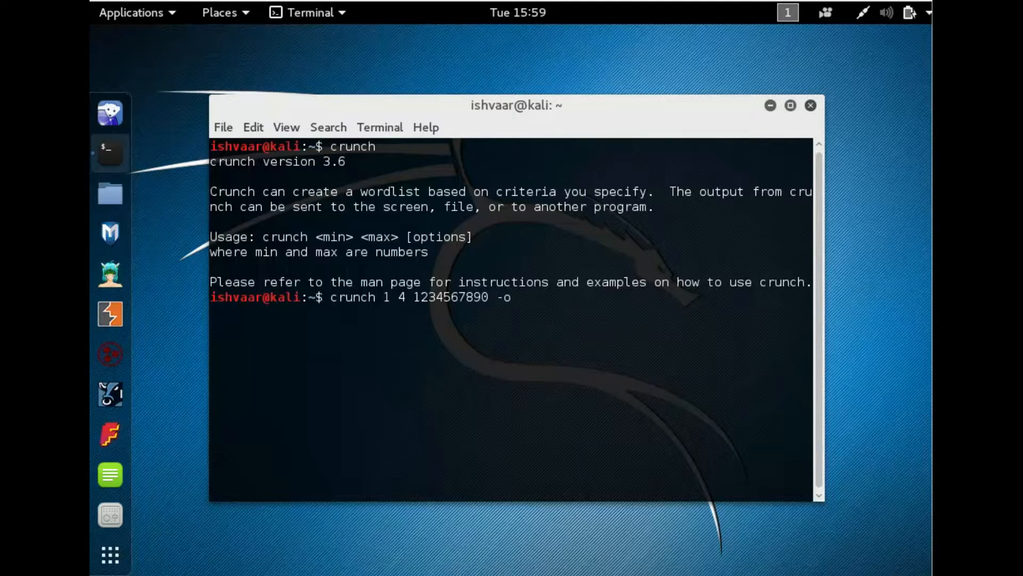
{"action": "type", "text": "wor"}
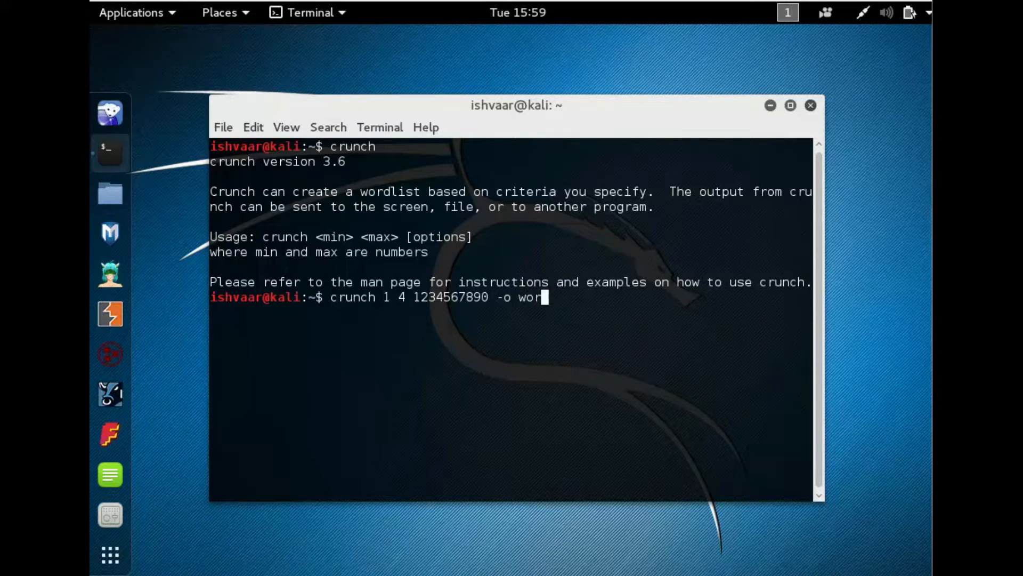
{"action": "type", "text": "dlist"}
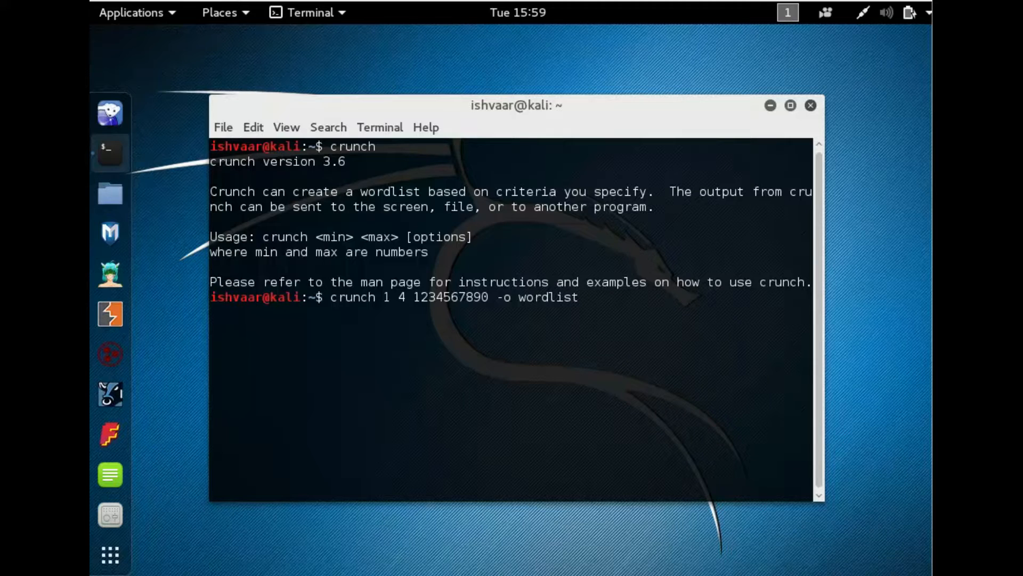
{"action": "type", "text": ".txt"}
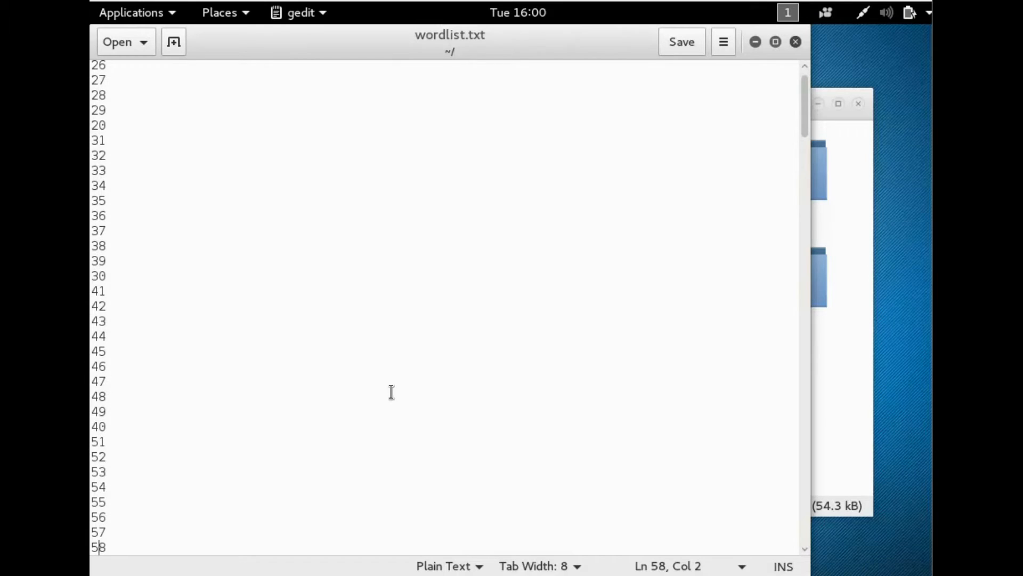
Scroll down wordlist.txt in gedit to entries 47 through 79
{"action": "scroll", "scroll_direction": "down", "scroll_amount": 3}
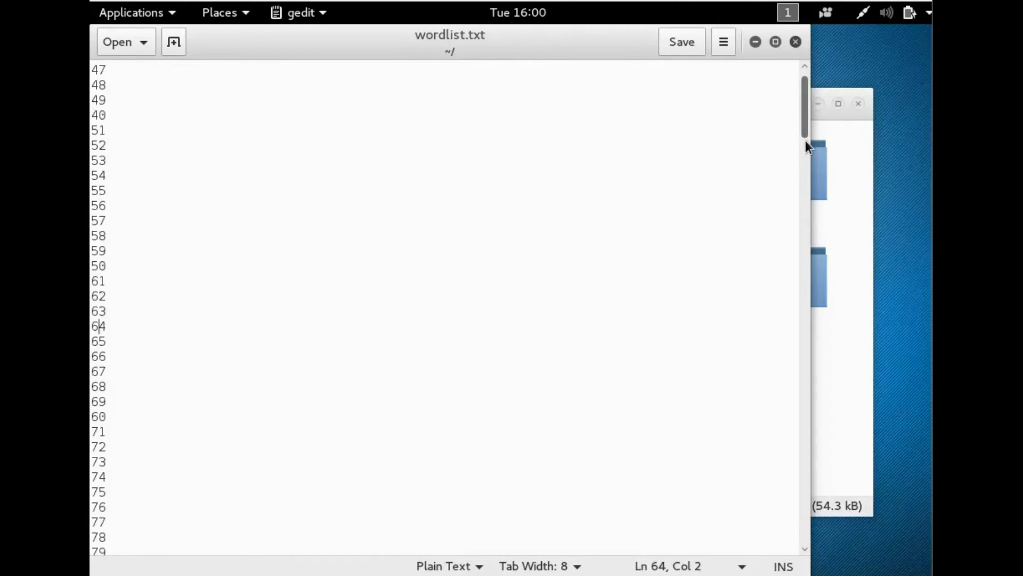